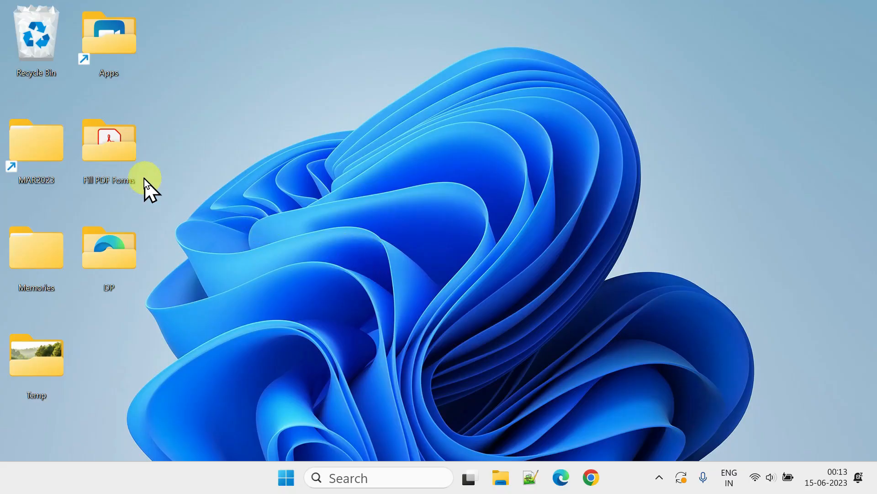
Step: Open the Fill PDF Forms desktop folder and its Fillable Form PDF in Acrobat Reader
double_click(109, 140)
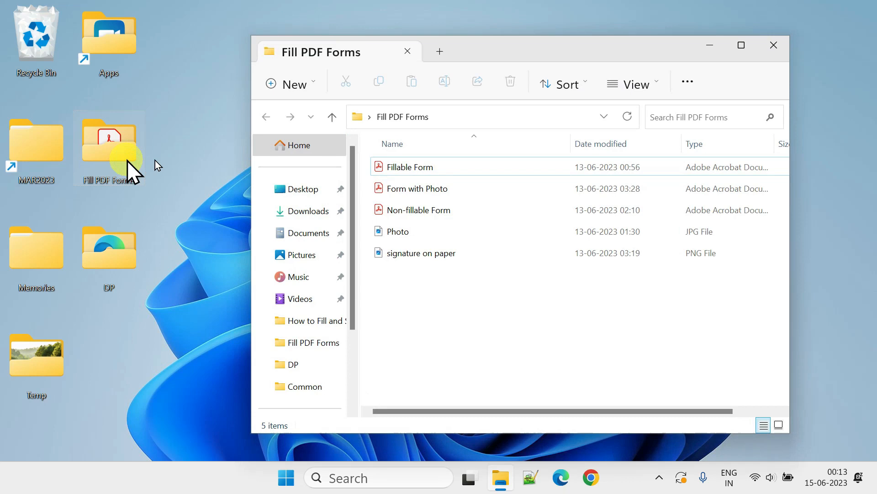
double_click(407, 167)
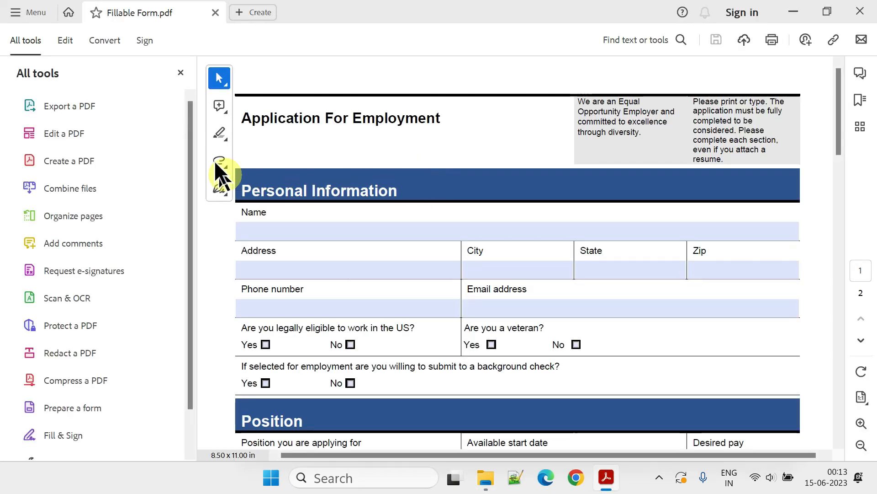
click(180, 73)
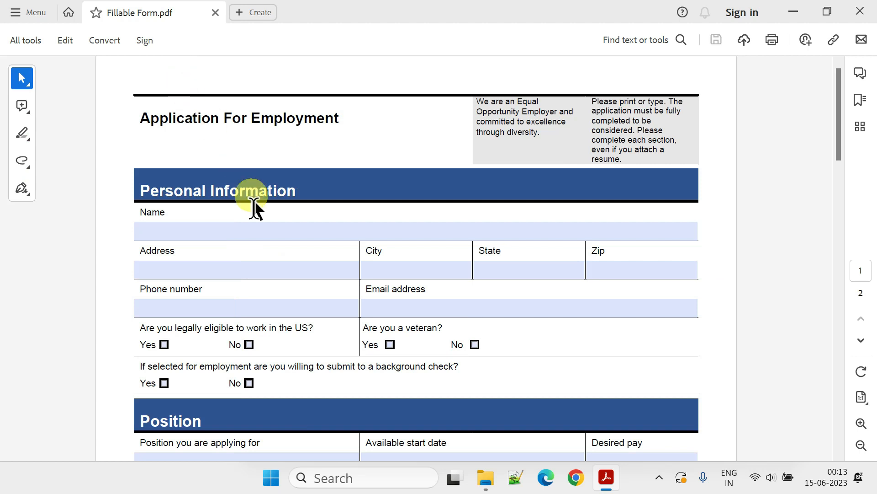
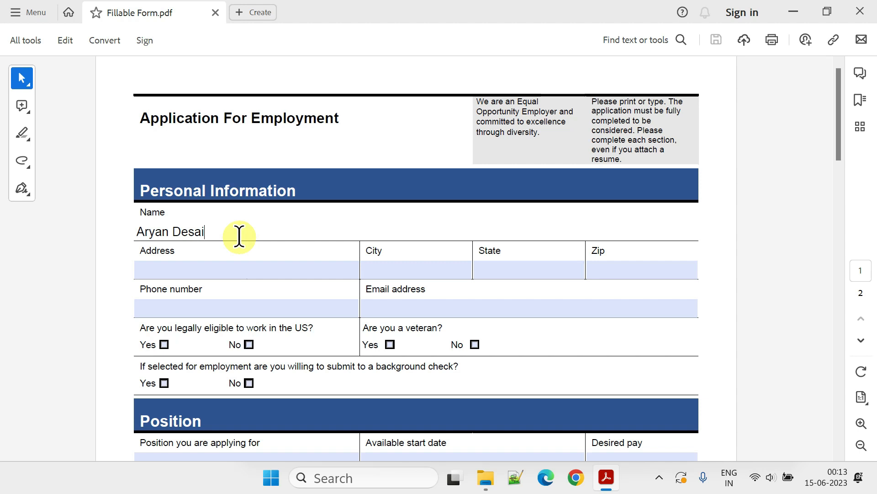
mouse_move(27, 27)
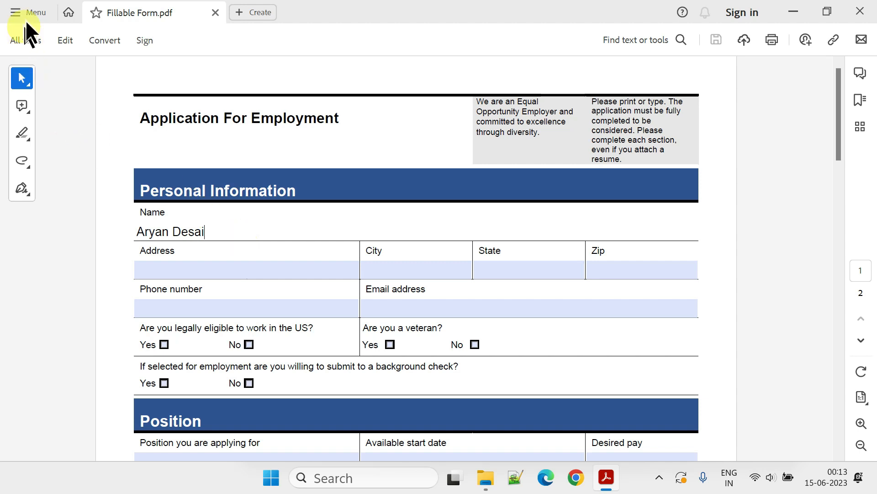
click(27, 12)
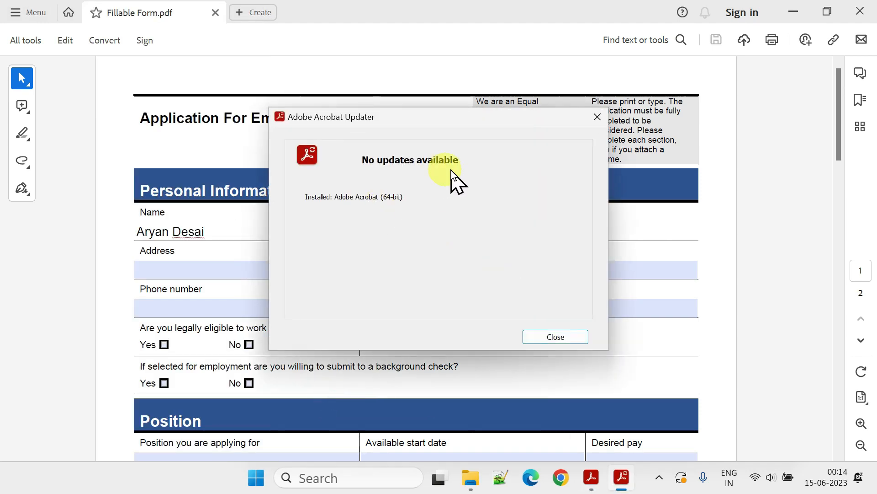
click(554, 336)
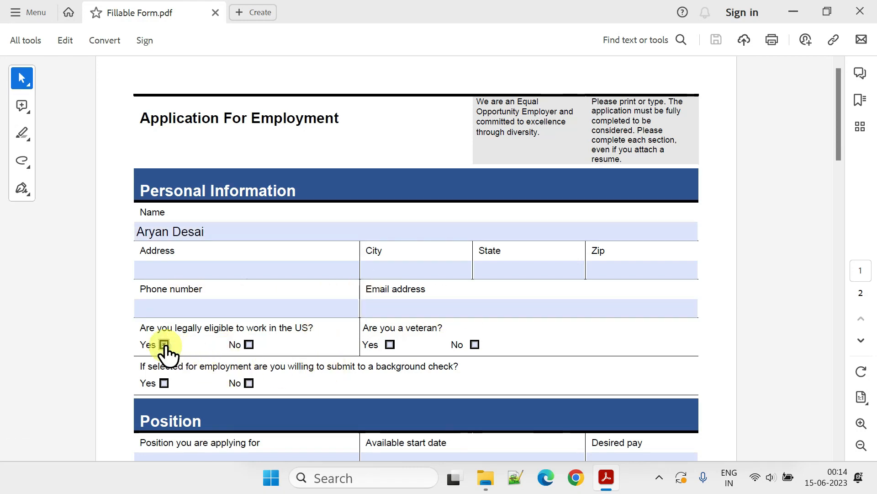
scroll(down, 3)
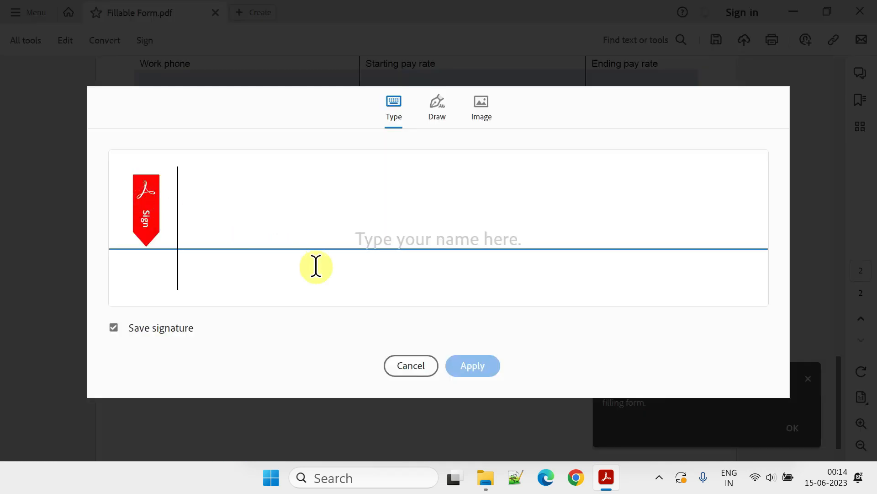
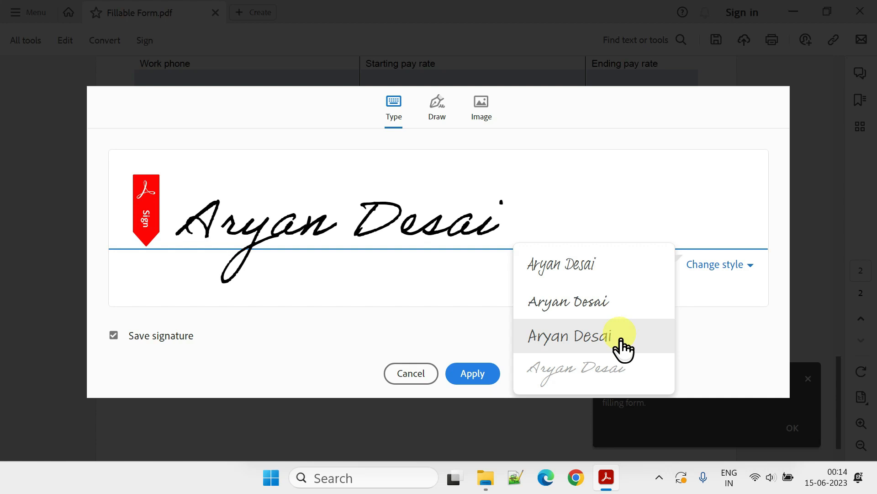
click(570, 336)
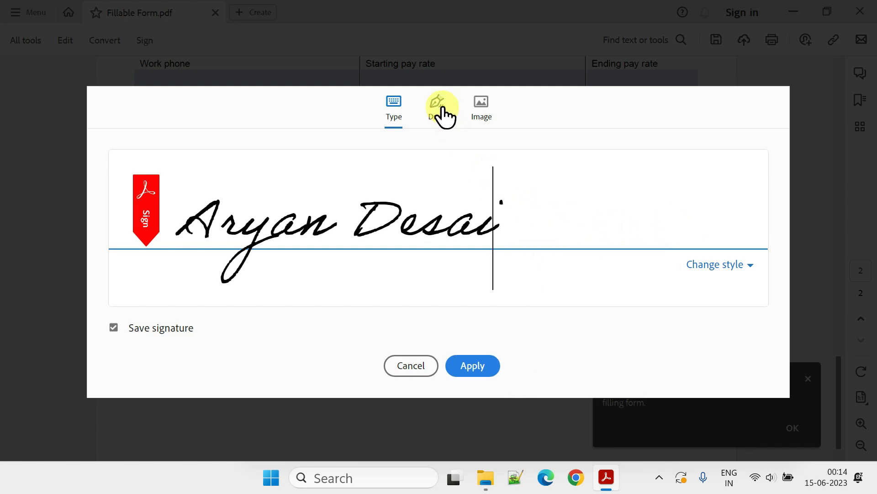
Step: Switch from drawing to a signature image and apply it to the Signature field
click(437, 103)
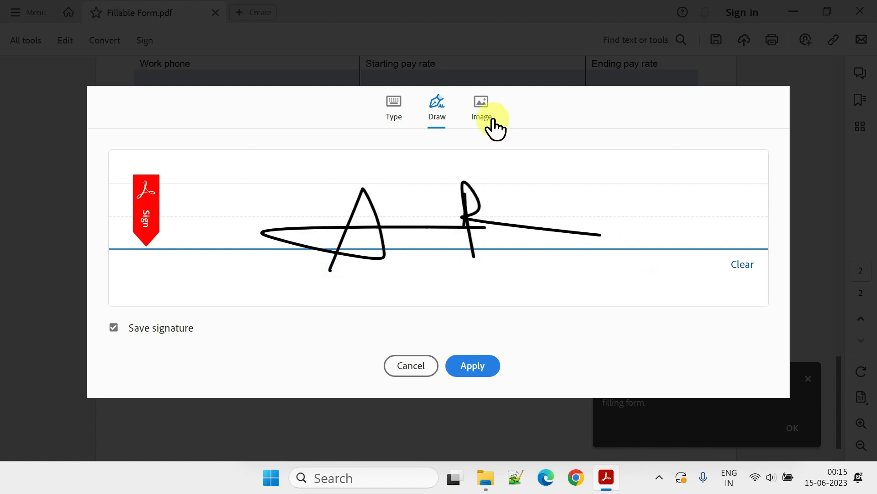
click(481, 108)
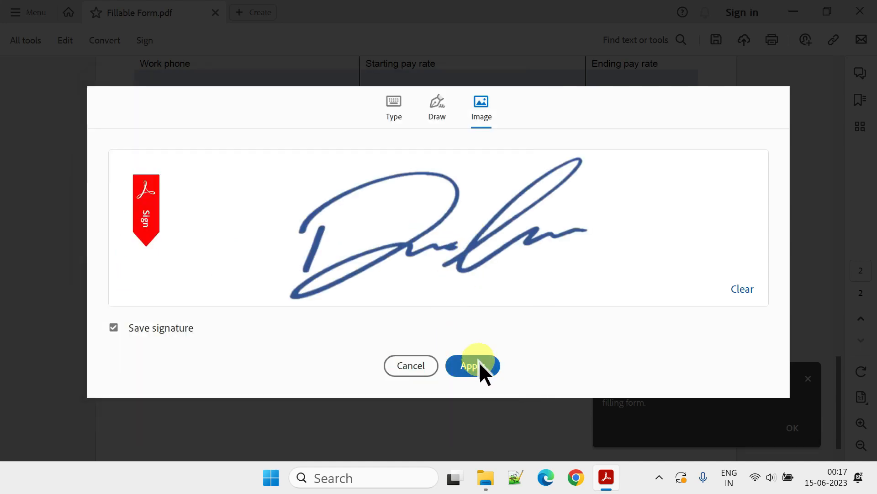
click(472, 365)
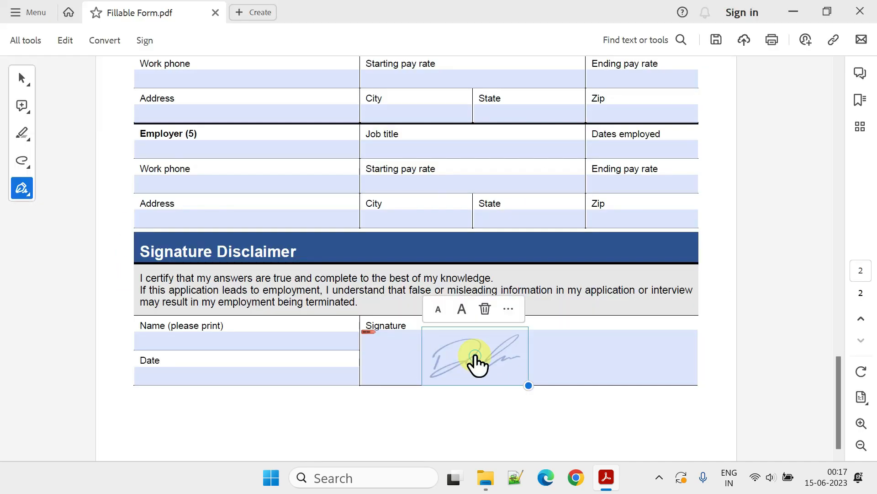
Step: Select the signature's white background with the Magic Wand and delete it to transparency
click(621, 477)
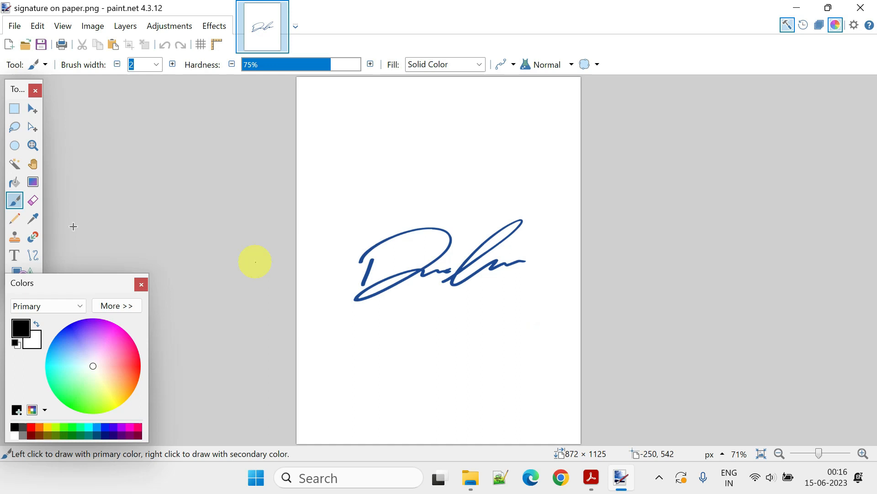
click(14, 164)
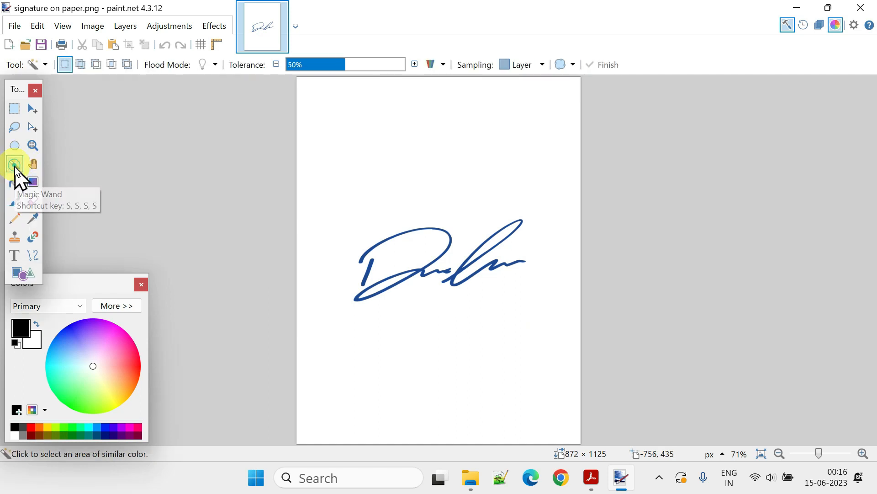
click(385, 205)
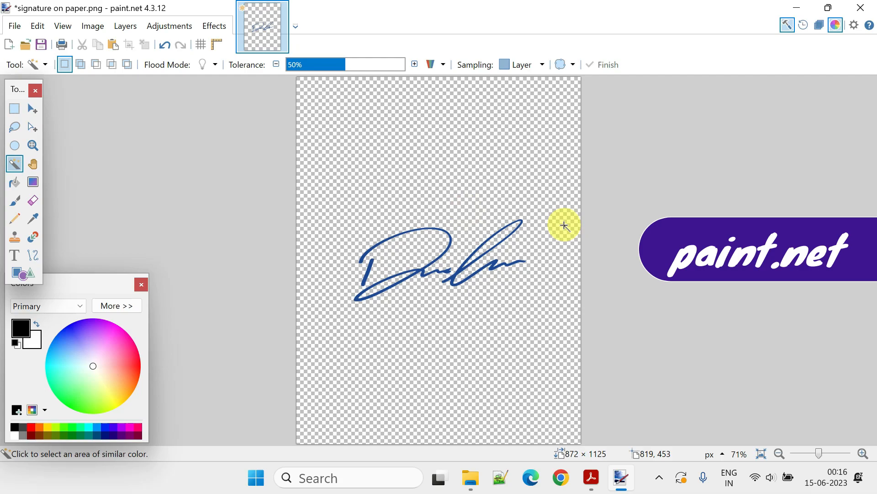
click(590, 477)
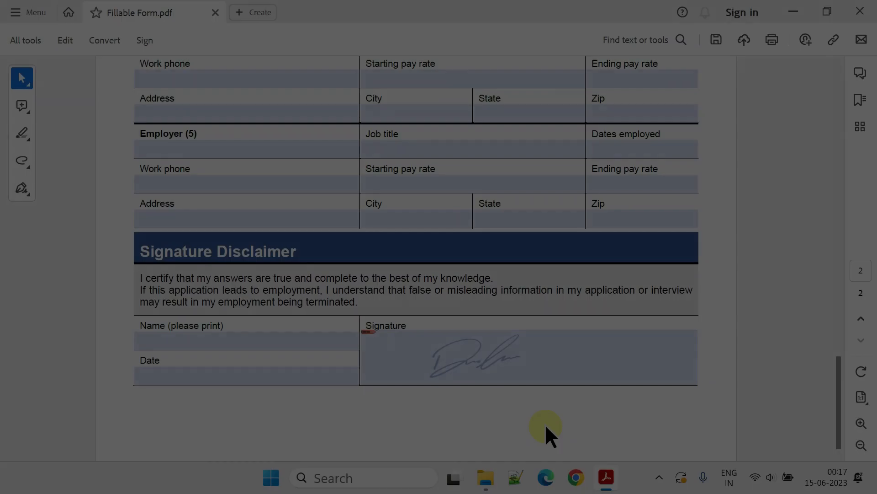
Step: Save a copy named 'Fillable Form-completed' into Desktop > Fill PDF Forms
click(28, 12)
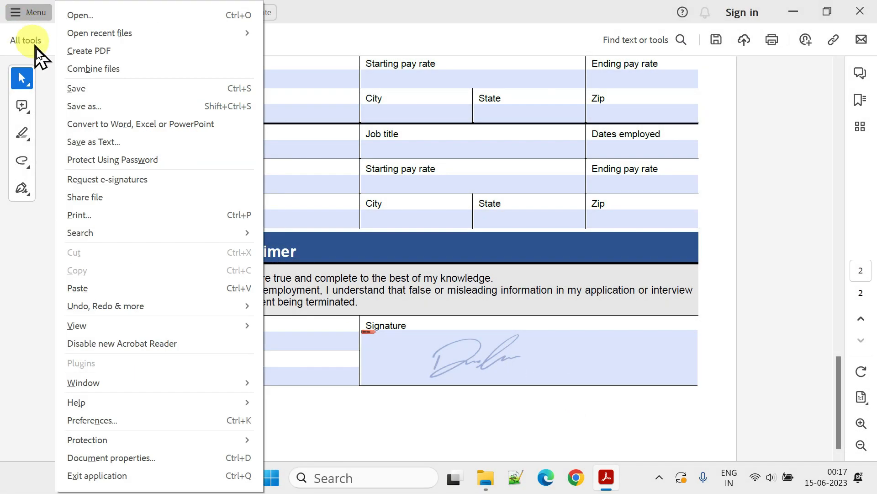
click(83, 107)
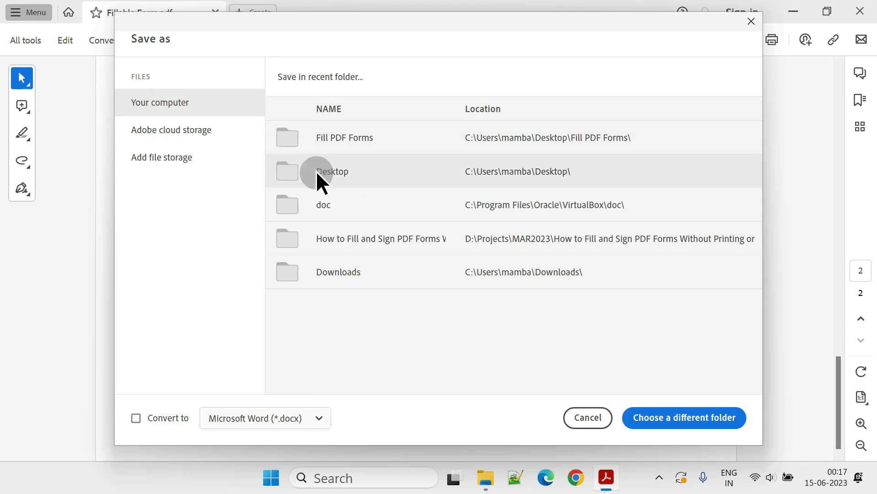
click(683, 417)
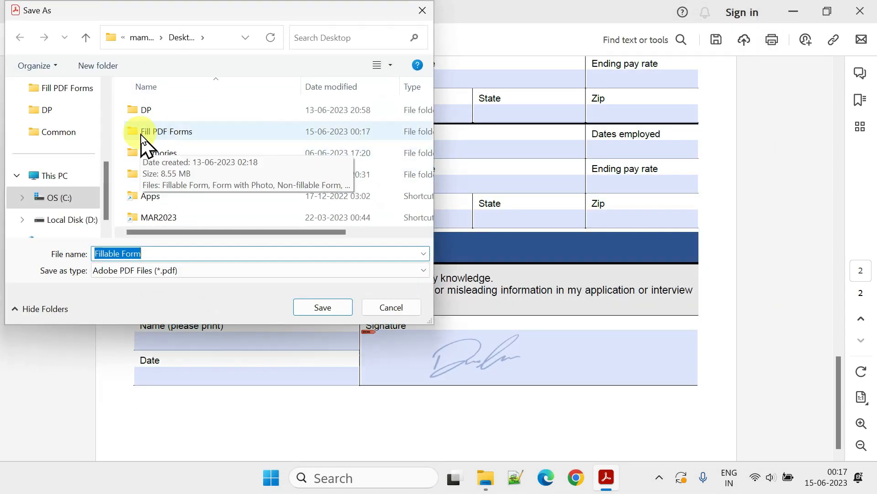
double_click(166, 131)
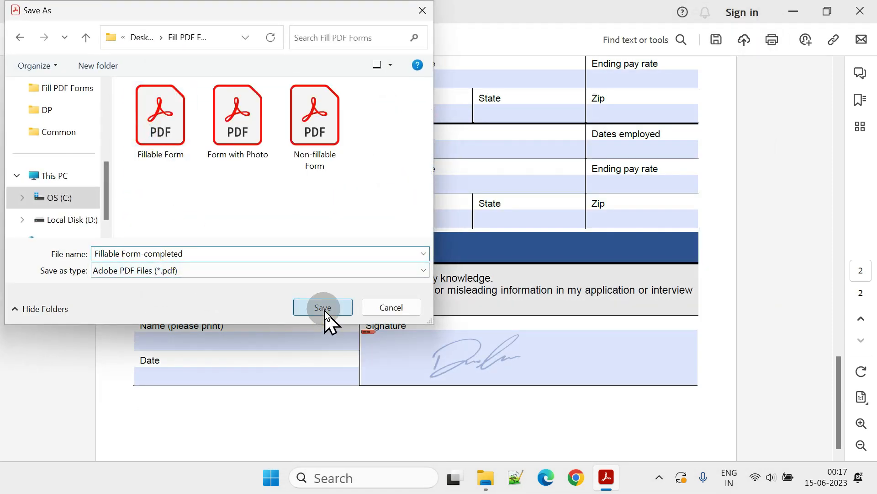
click(322, 308)
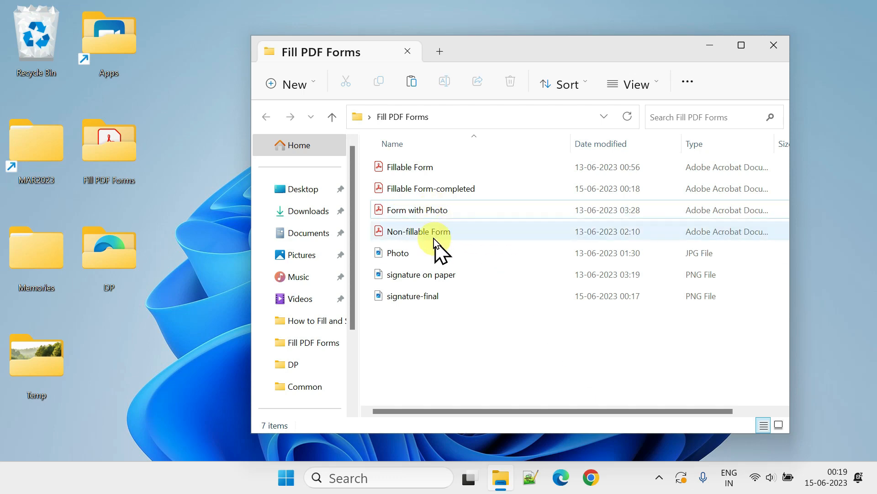
double_click(420, 231)
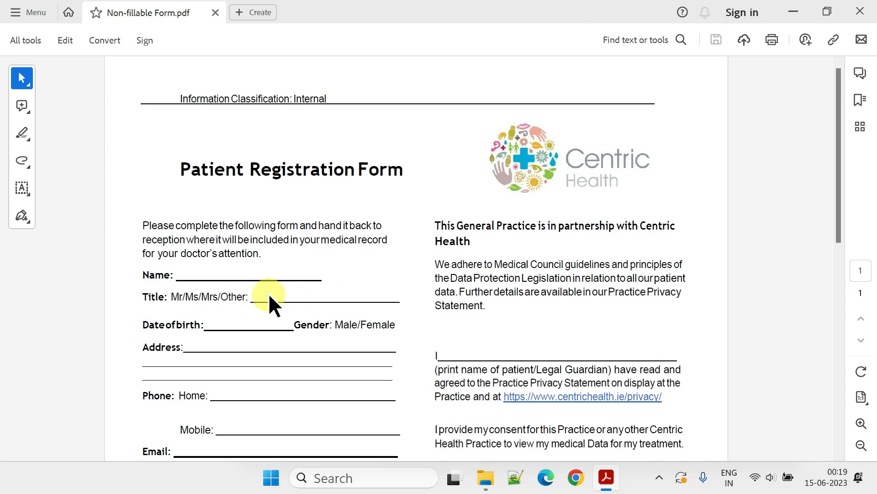
mouse_move(295, 296)
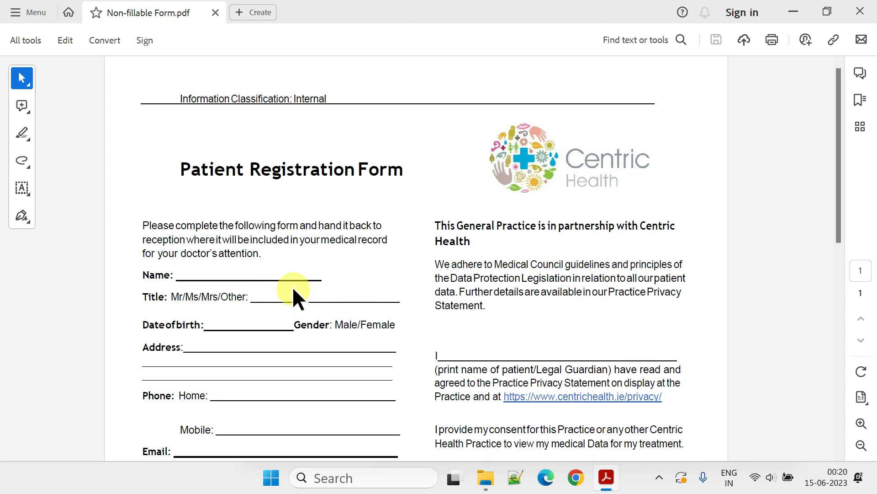
mouse_move(23, 188)
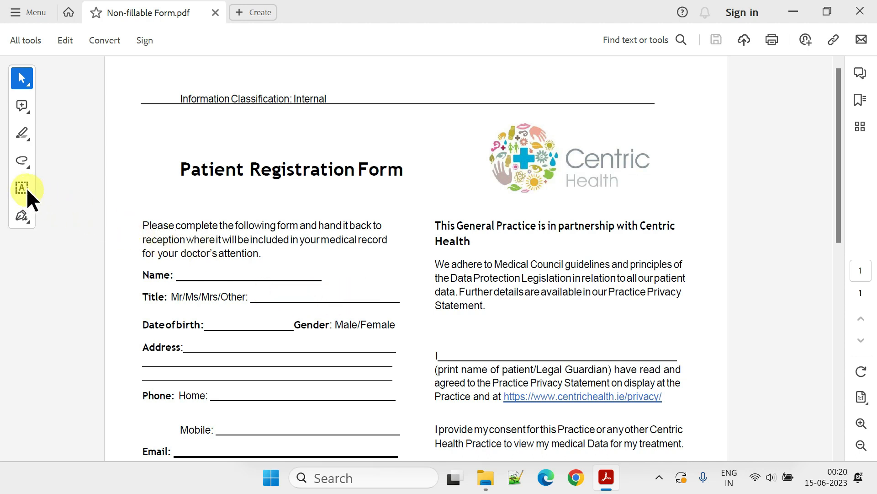
click(22, 188)
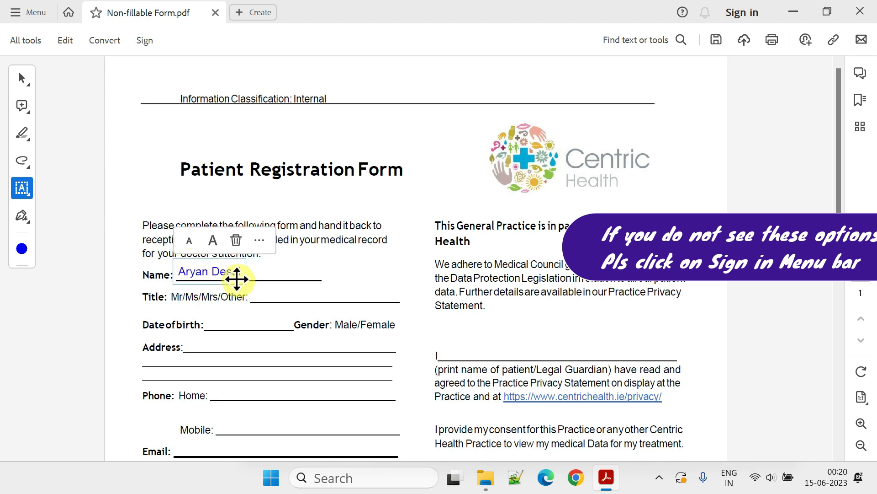
double_click(209, 272)
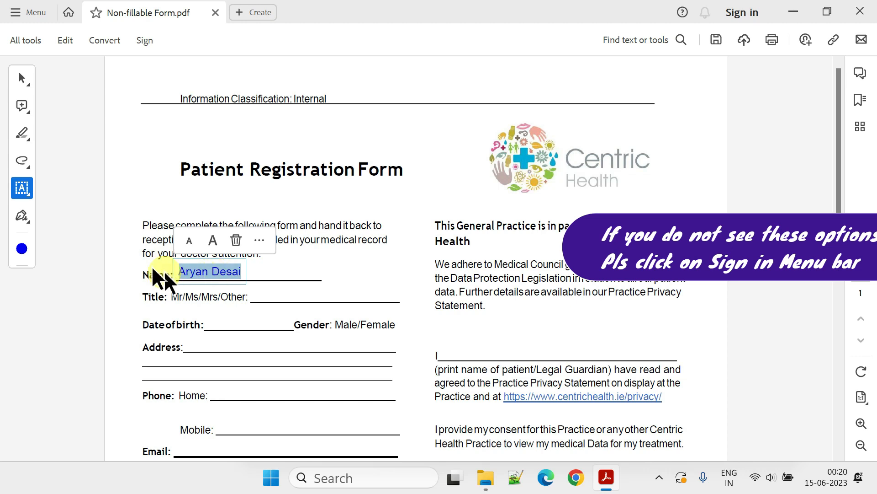
click(21, 249)
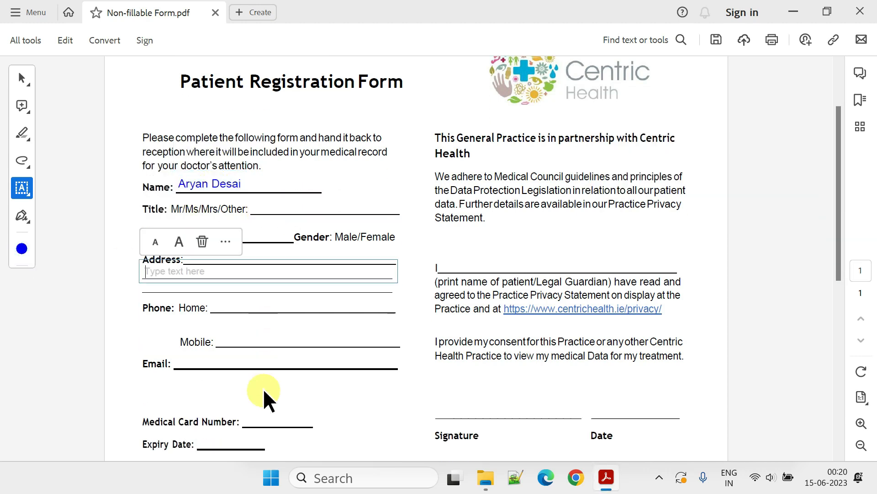
scroll(down, 3)
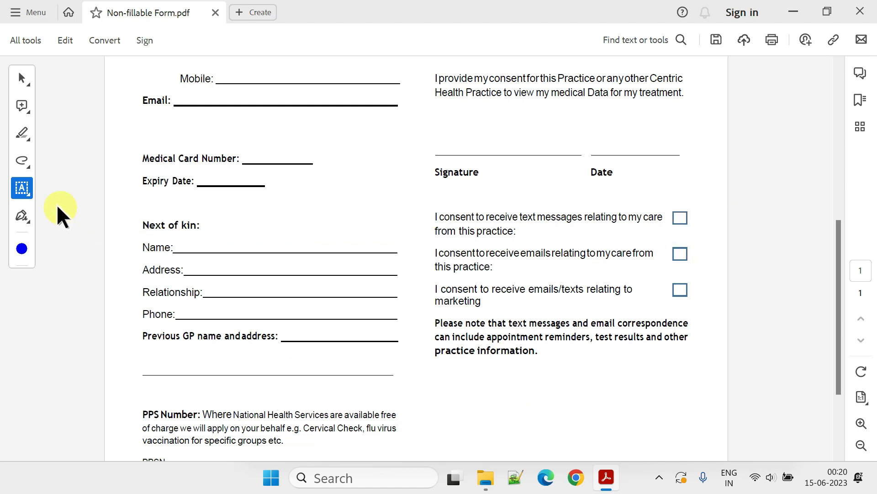
Step: Tick the first text-message consent box with a checkmark
click(21, 188)
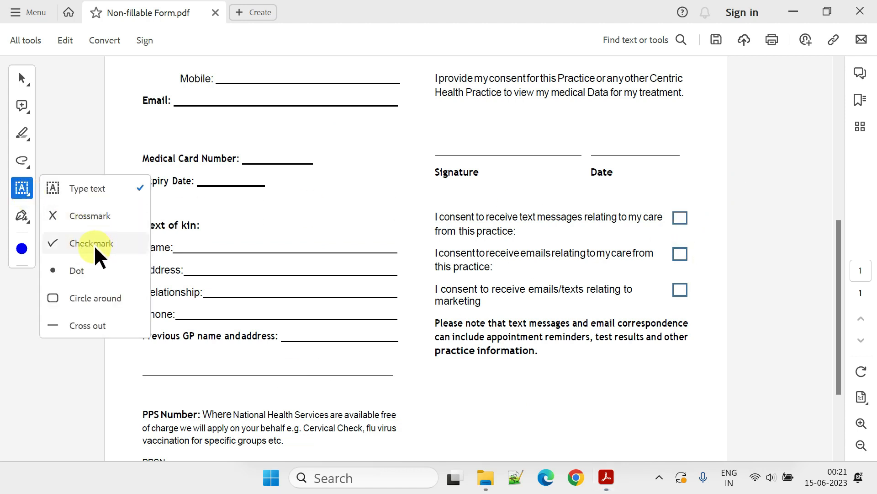
click(679, 217)
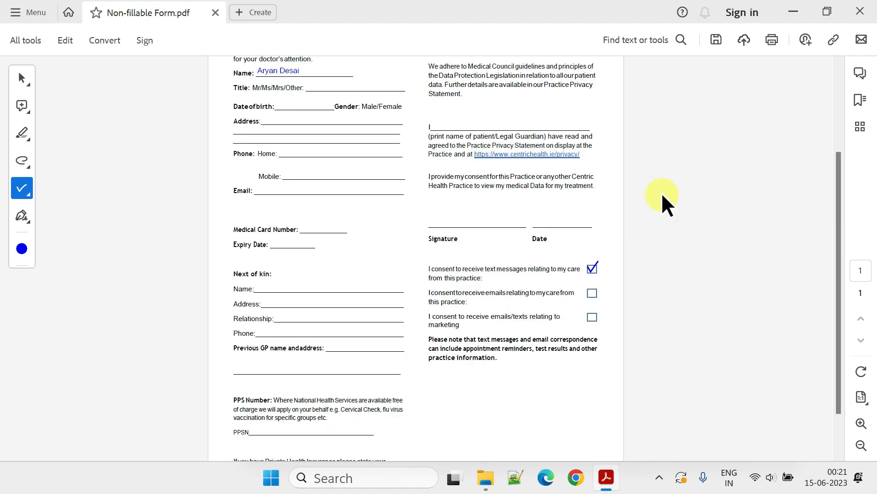
click(477, 220)
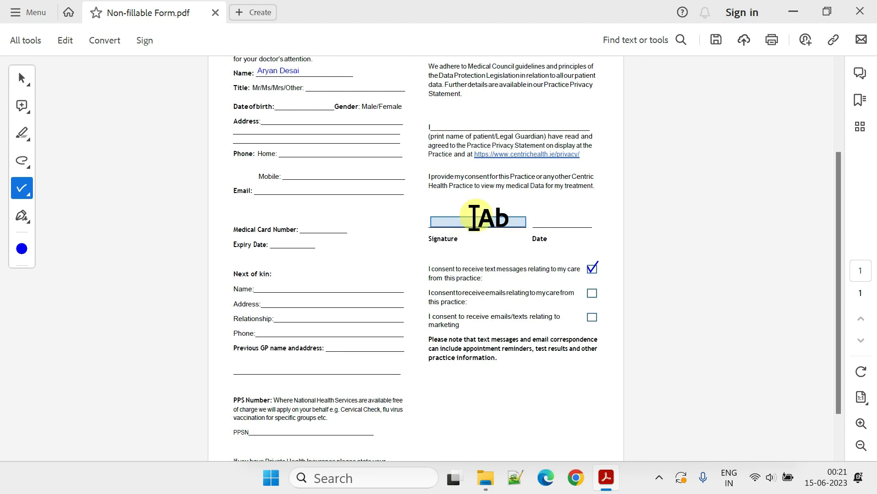
Step: Place the signature on the Signature line and 15-Jun-2023 on the Date line
click(22, 217)
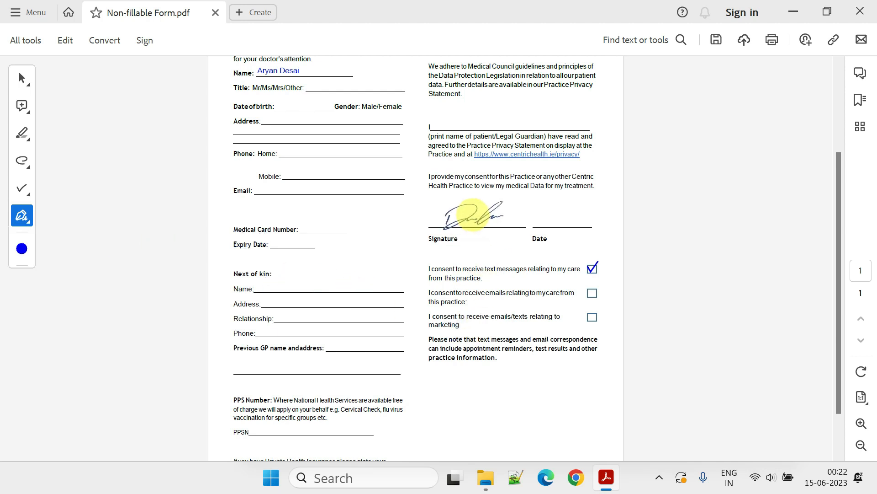
click(473, 214)
text(15-06-2023)
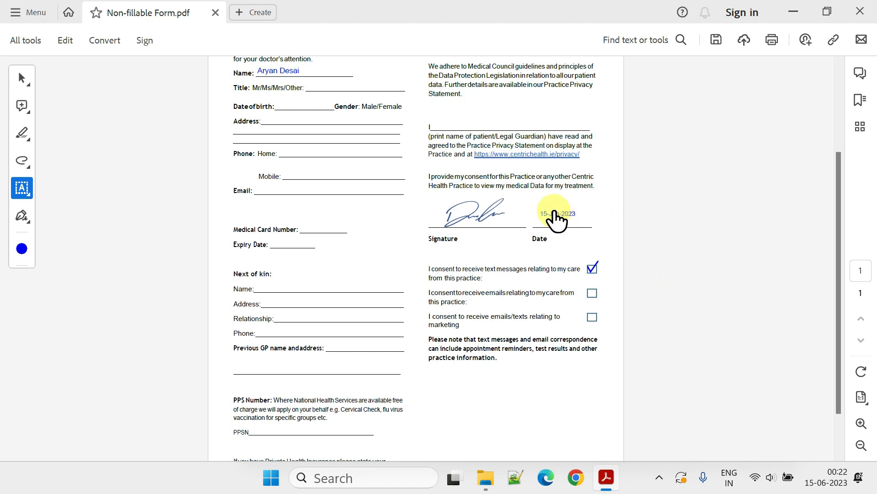
click(561, 214)
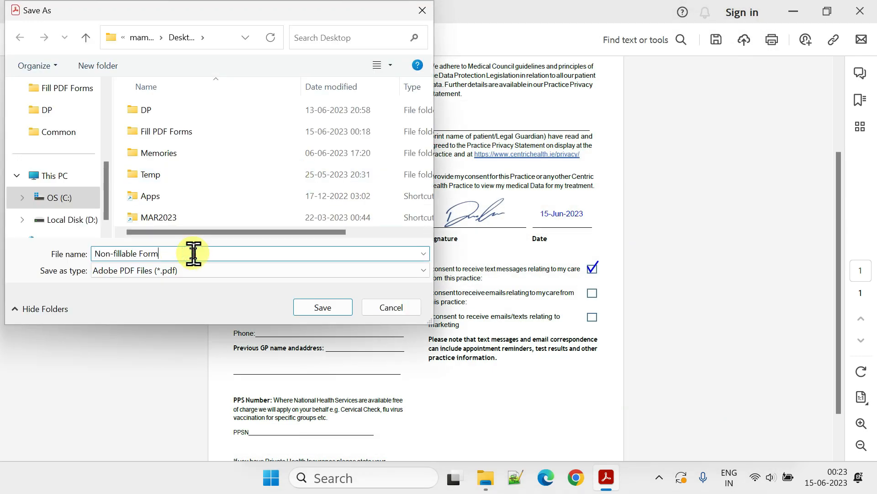
Step: Edit the file name and save the registration form PDF to the Desktop
click(322, 307)
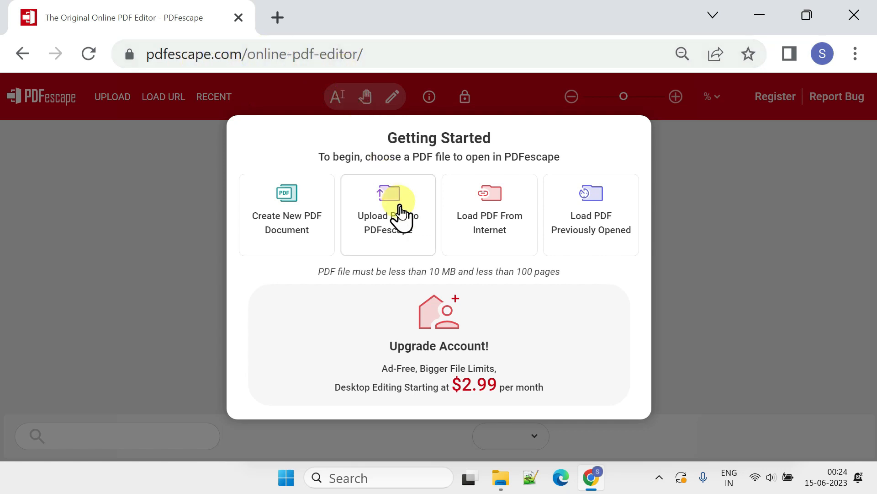
mouse_move(402, 229)
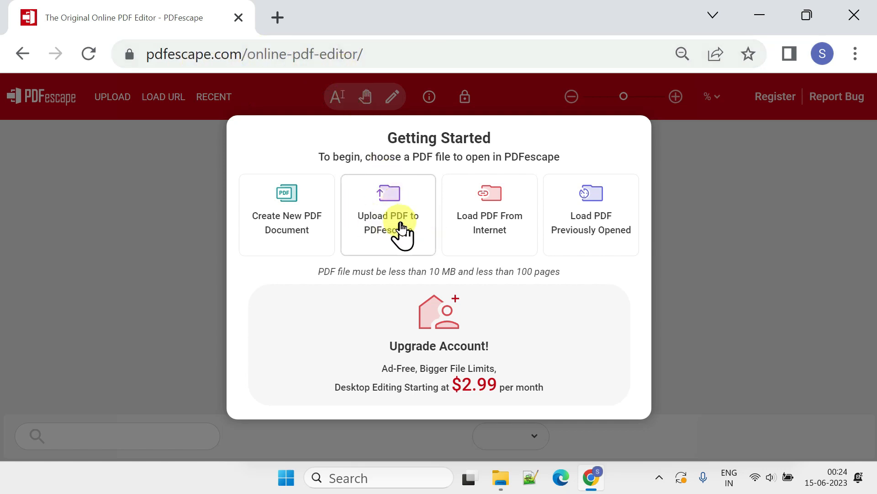
Step: Upload the filled application form PDF from the computer to PDFescape
click(388, 215)
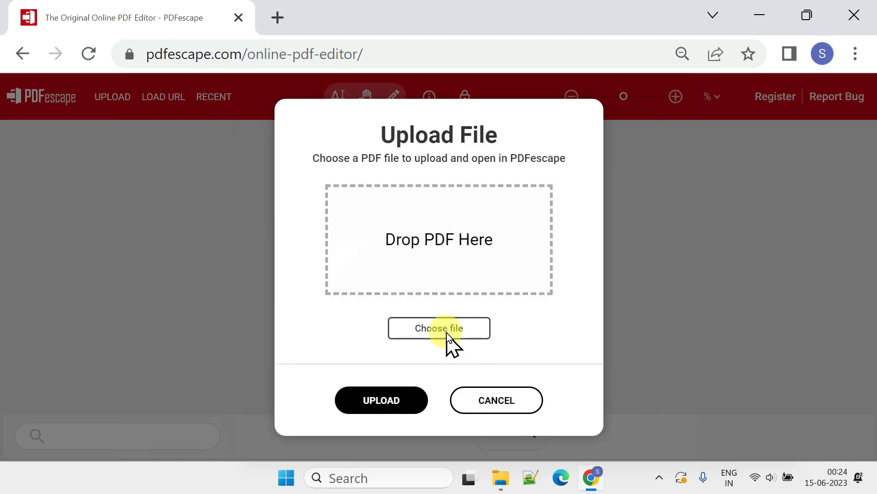
click(439, 328)
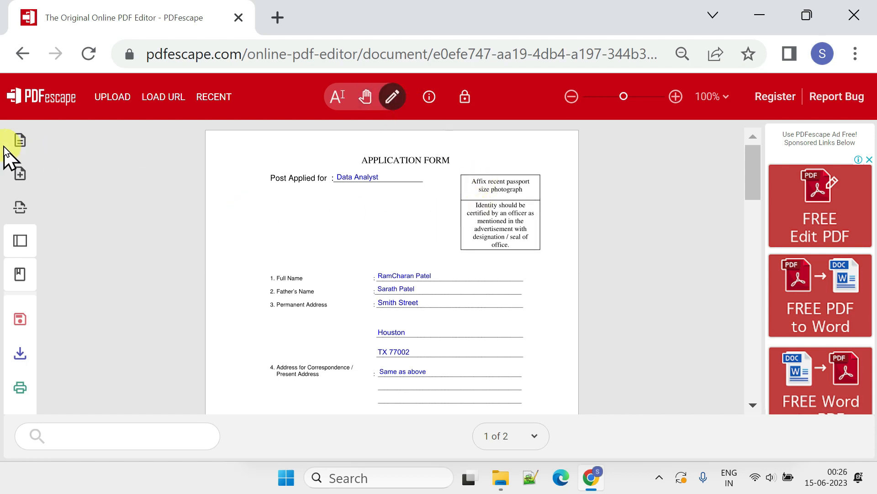
Step: Insert the passport-size photo as an image over the photograph box
click(19, 140)
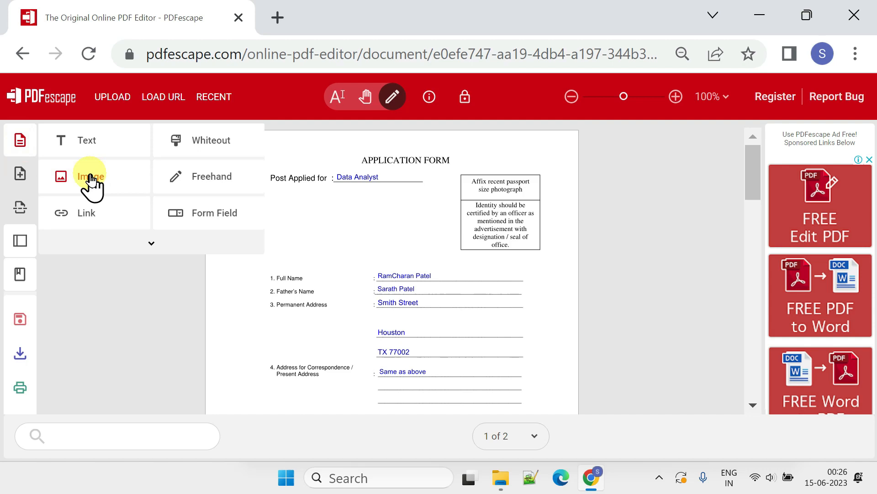
click(87, 176)
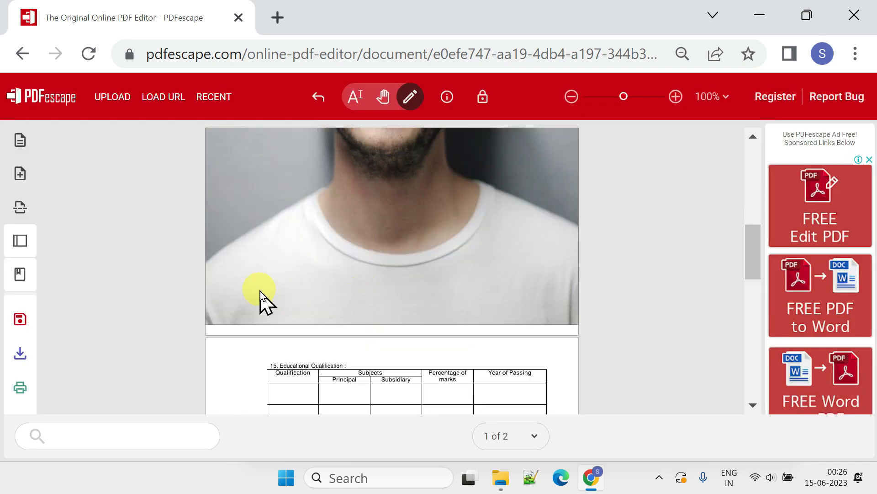
click(263, 294)
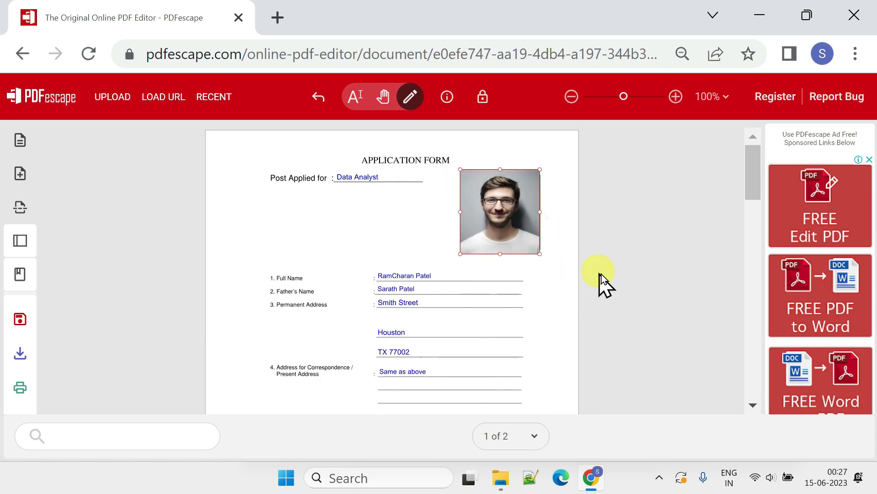
mouse_move(568, 296)
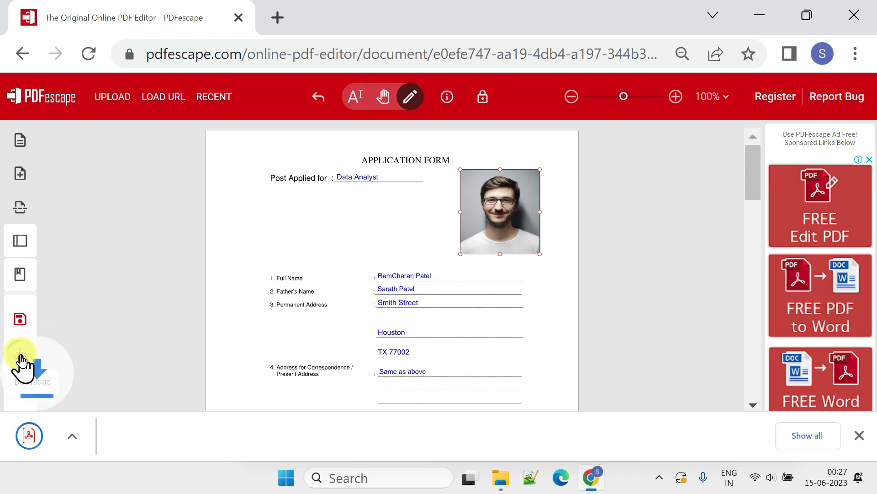
Step: Open the downloaded 'Form with Photo.pdf' from Chrome's download bar in a new tab
click(114, 436)
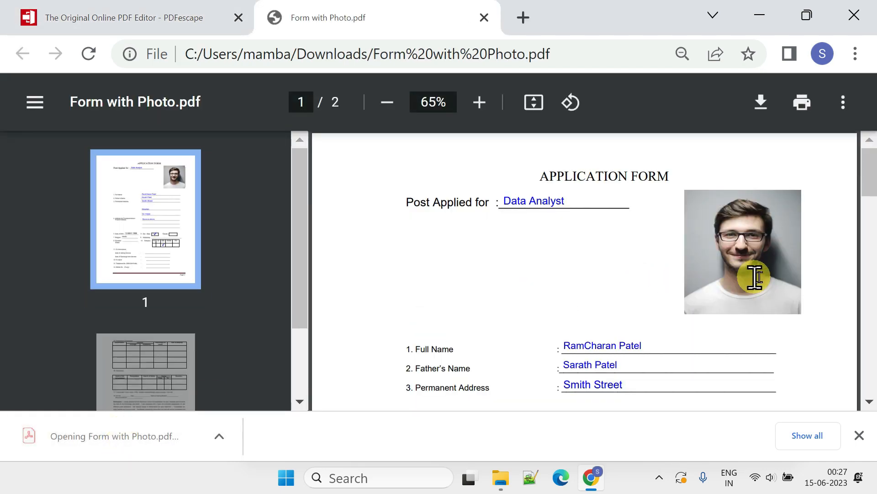
mouse_move(636, 321)
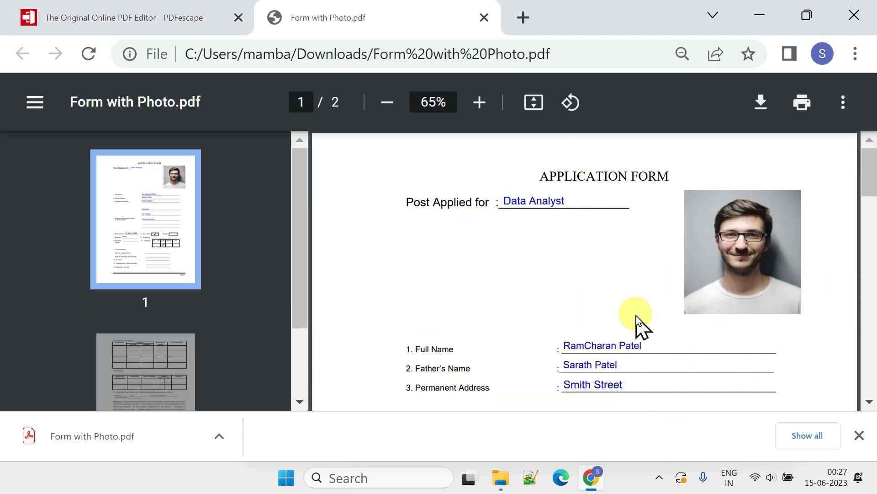